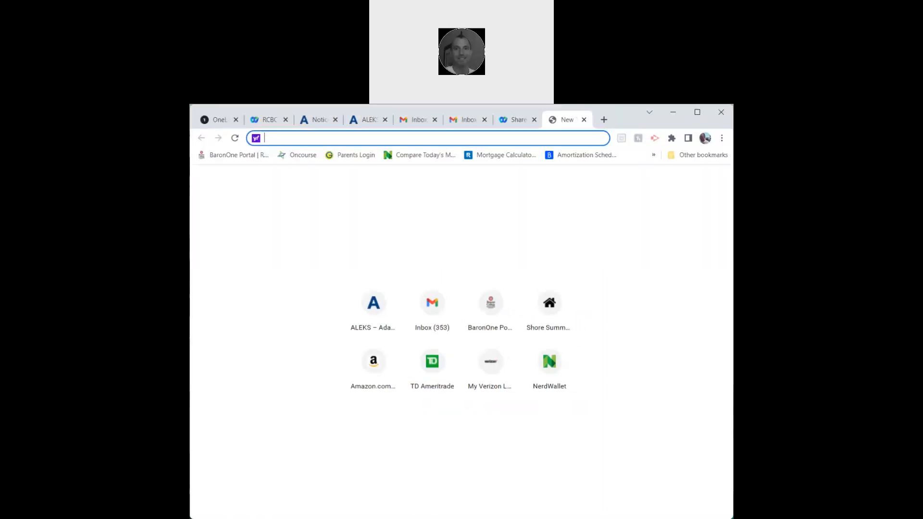
mouse_move(491, 186)
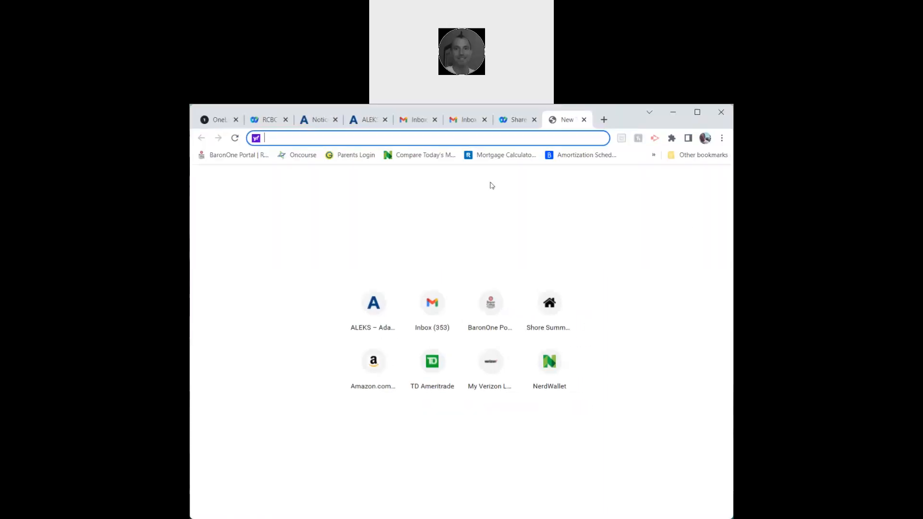
Bring up the Gmail 'solar' email thread from the browser tab strip.
left_click(462, 119)
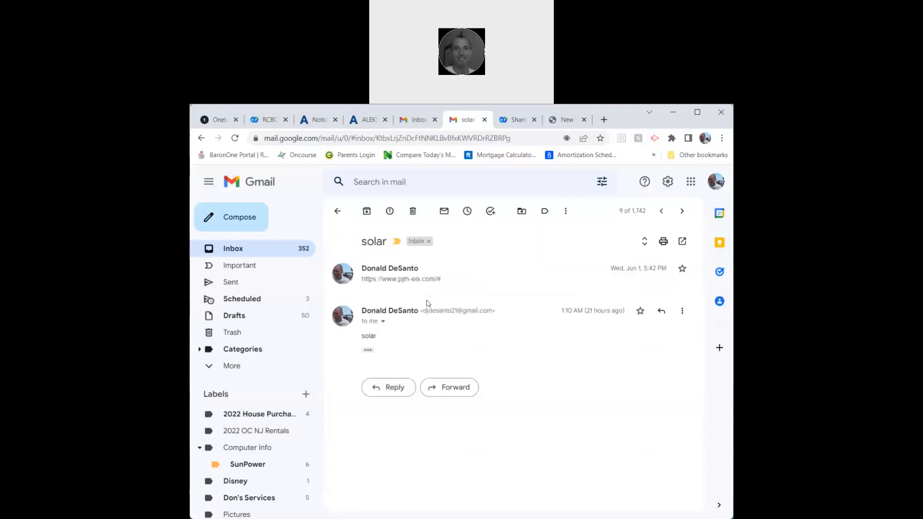
double_click(403, 279)
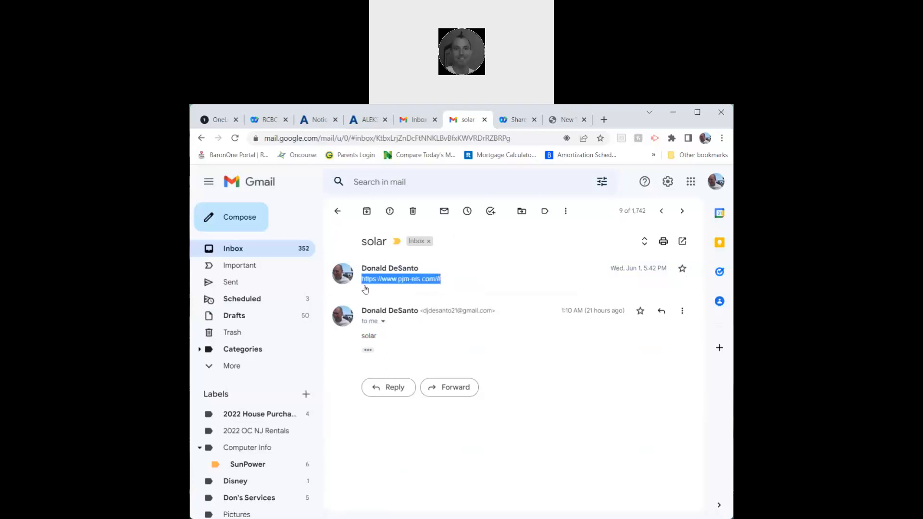
mouse_move(364, 289)
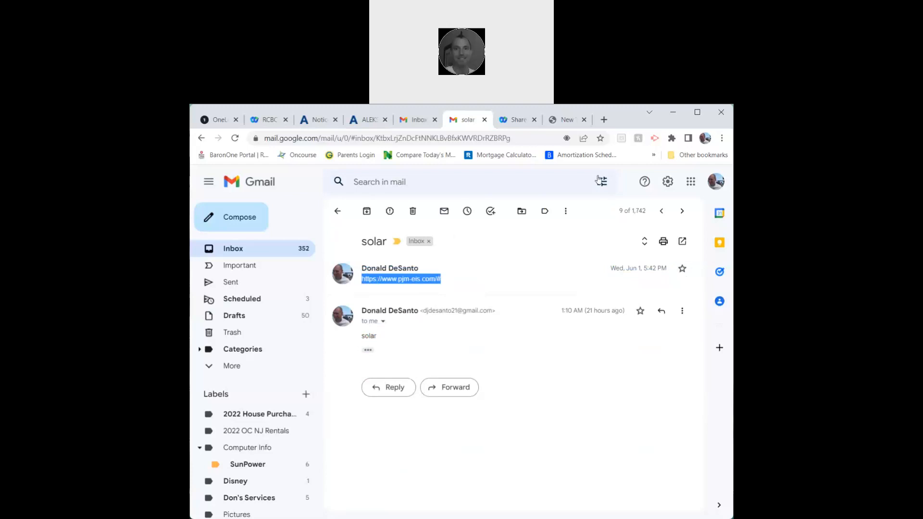
left_click(603, 120)
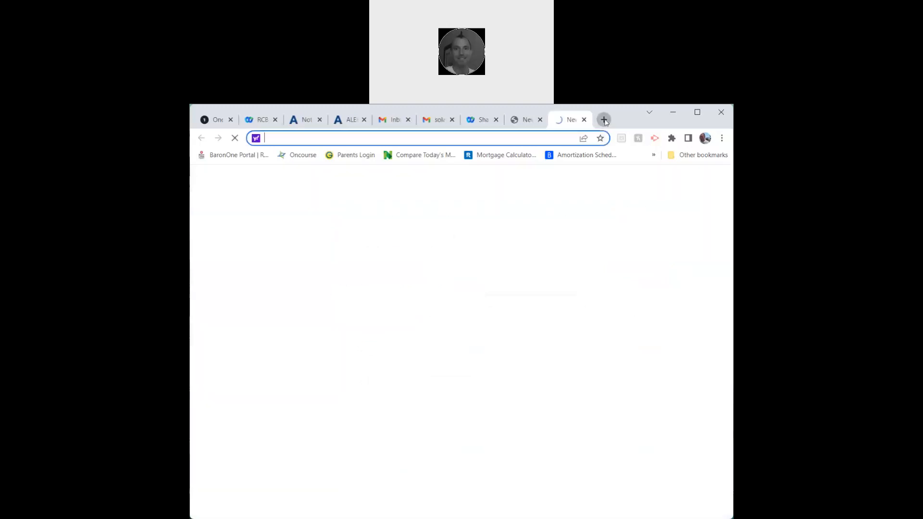
type("https://www.pjm-eis.com/#")
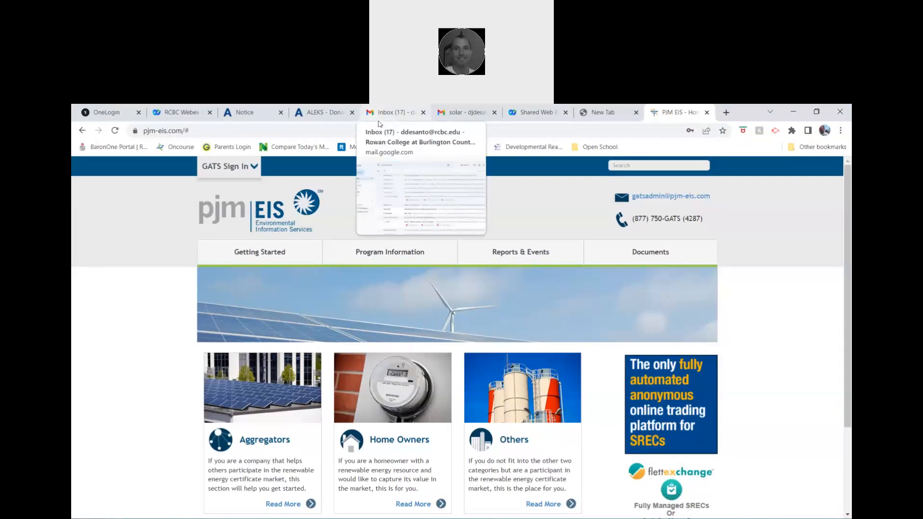
left_click(465, 113)
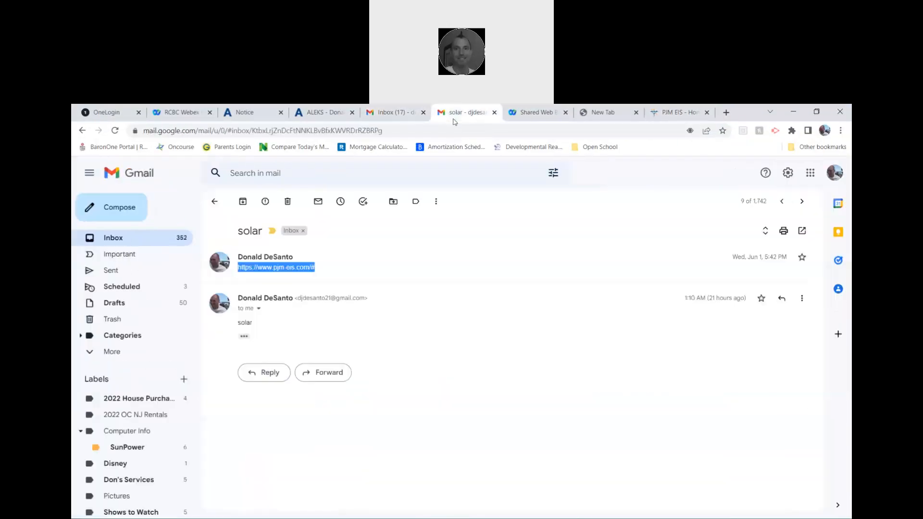
mouse_move(422, 264)
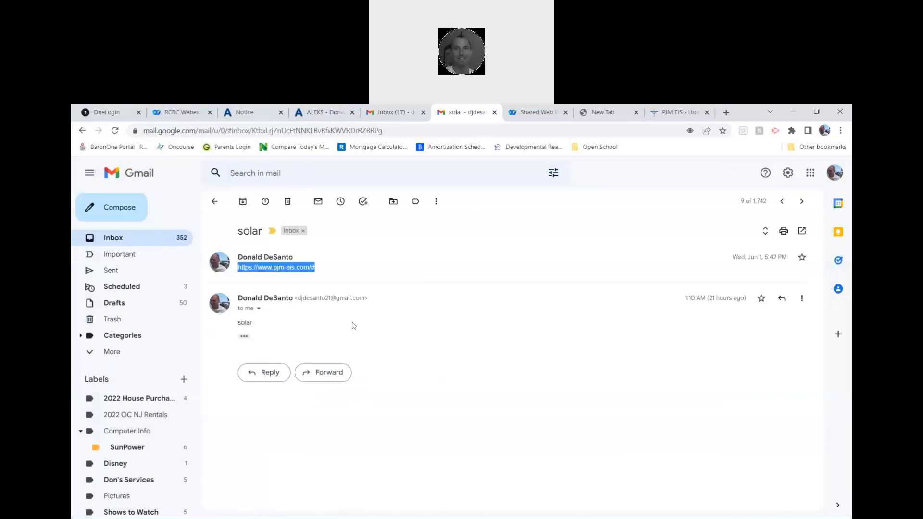
Reply with the pjm-eis.com link, scheduled to send Fri, Sep 30 at 11:53 PM.
left_click(262, 372)
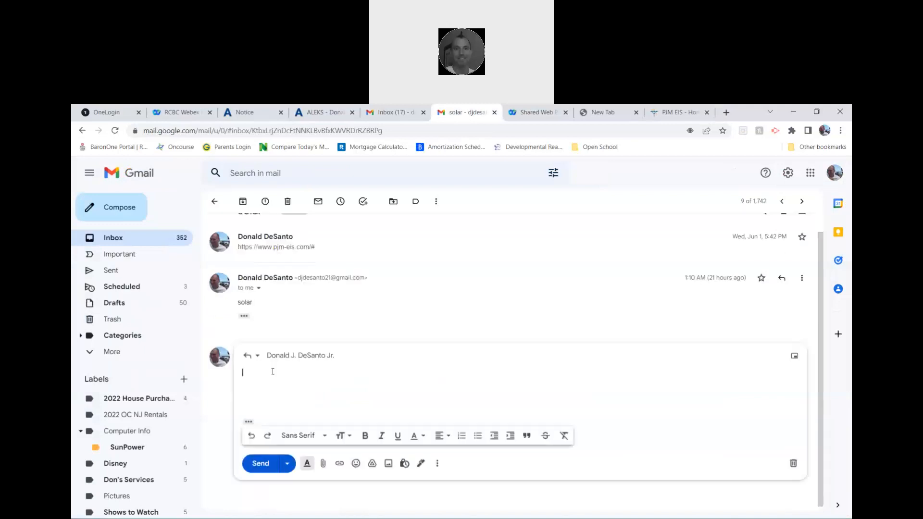
type("https://www.pjm-eis.com/#")
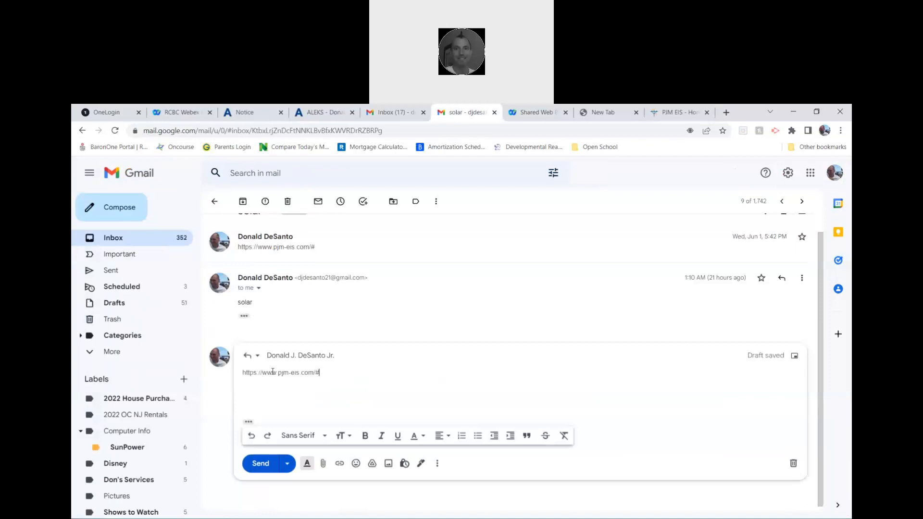
left_click(287, 463)
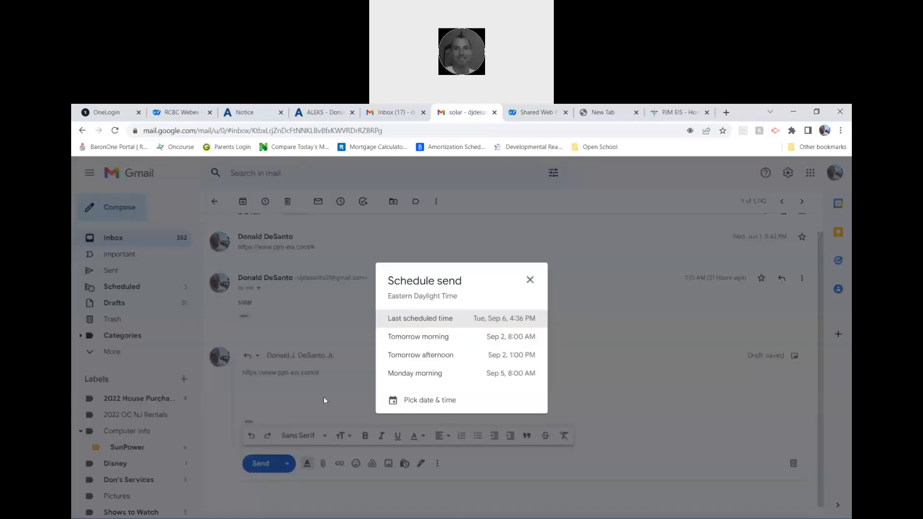
left_click(429, 399)
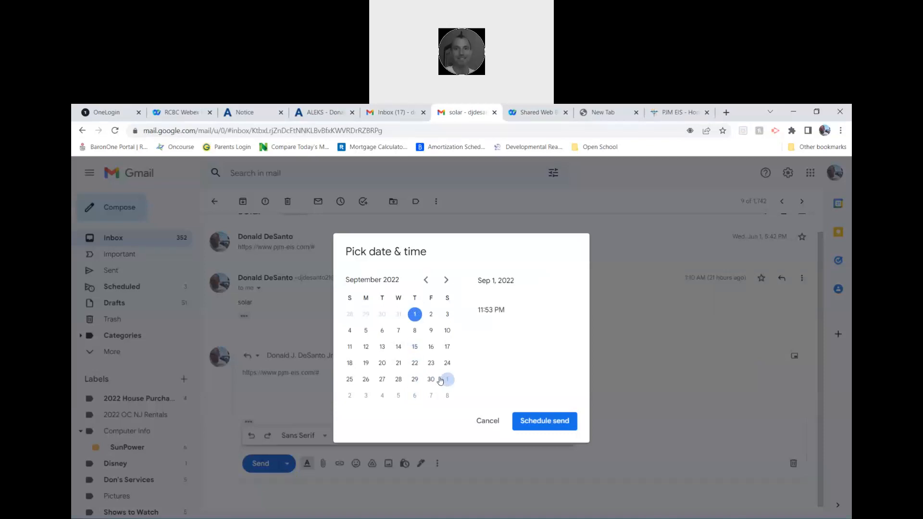
mouse_move(446, 379)
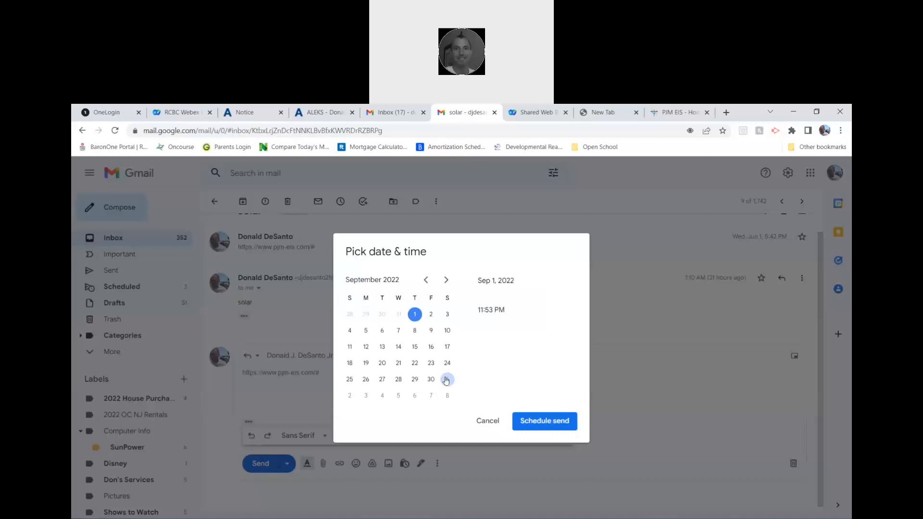
left_click(445, 280)
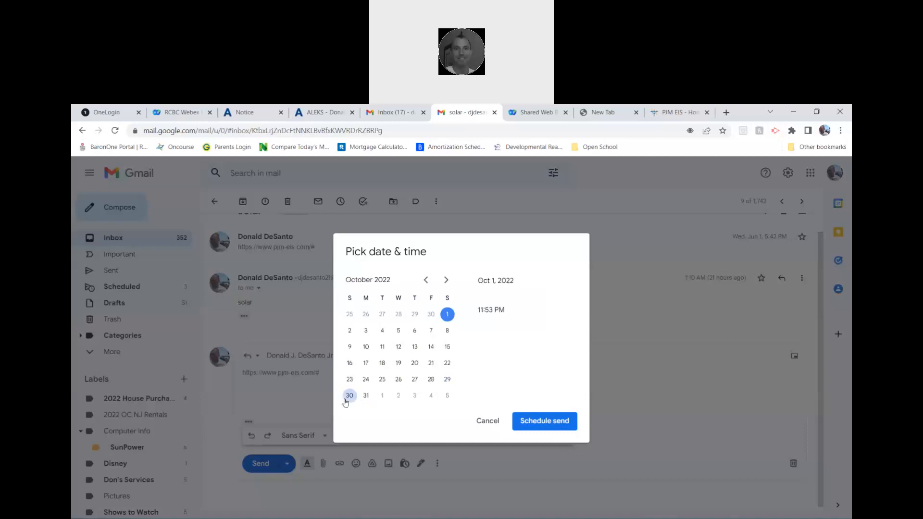
left_click(425, 279)
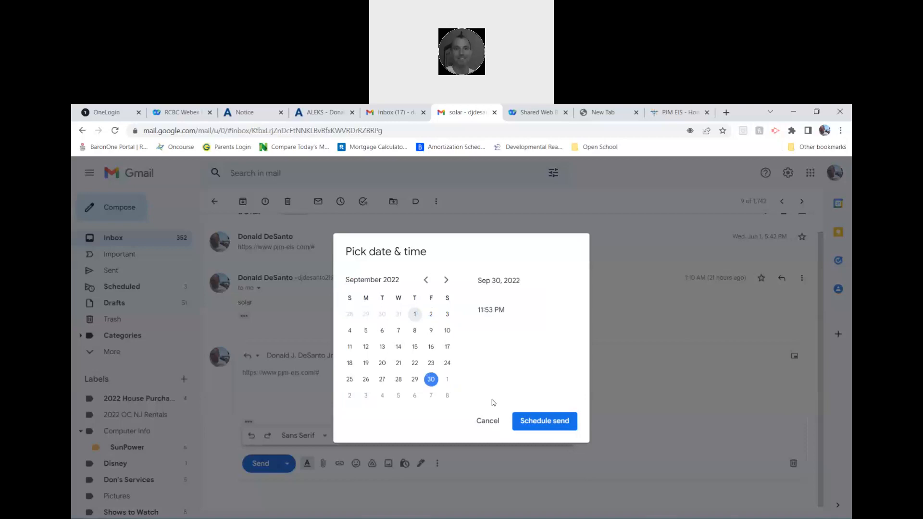
left_click(543, 420)
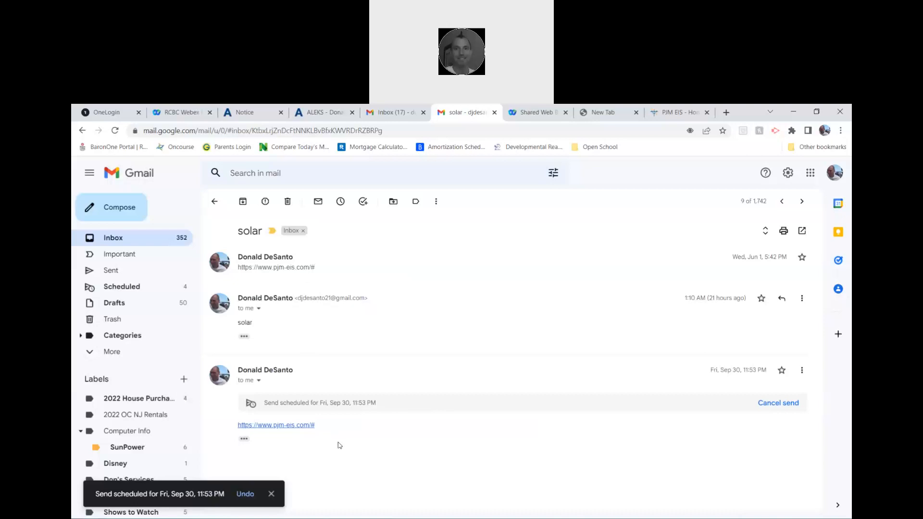
mouse_move(322, 431)
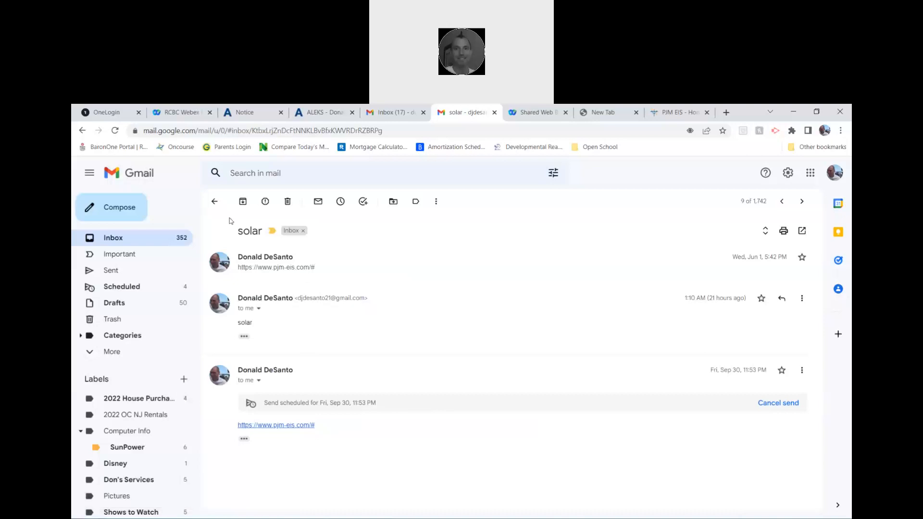
Open the SunPower monthly report PDF from the inbox and select the 2,007.72 kWh figure.
left_click(112, 237)
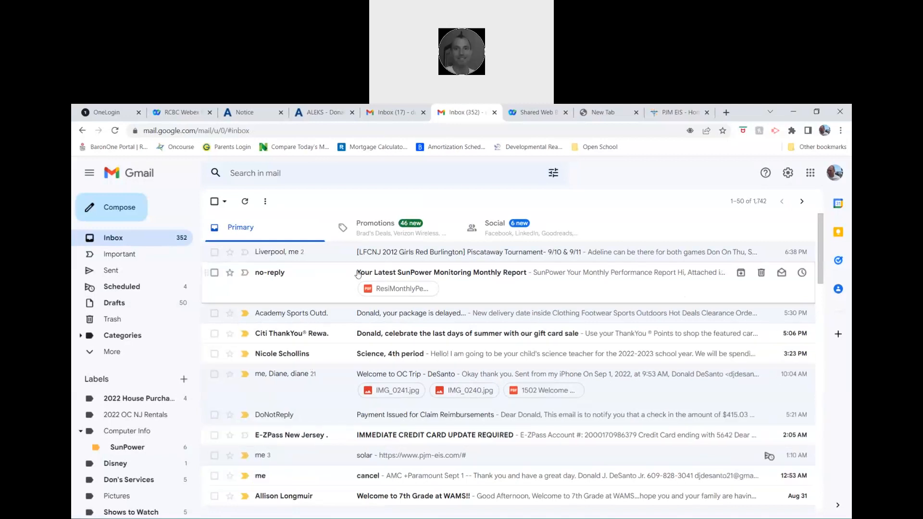
mouse_move(372, 275)
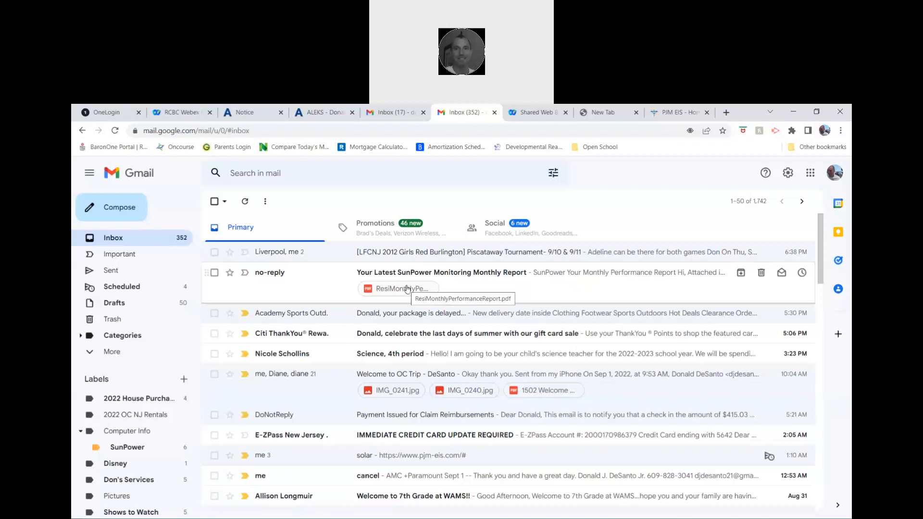
left_click(398, 288)
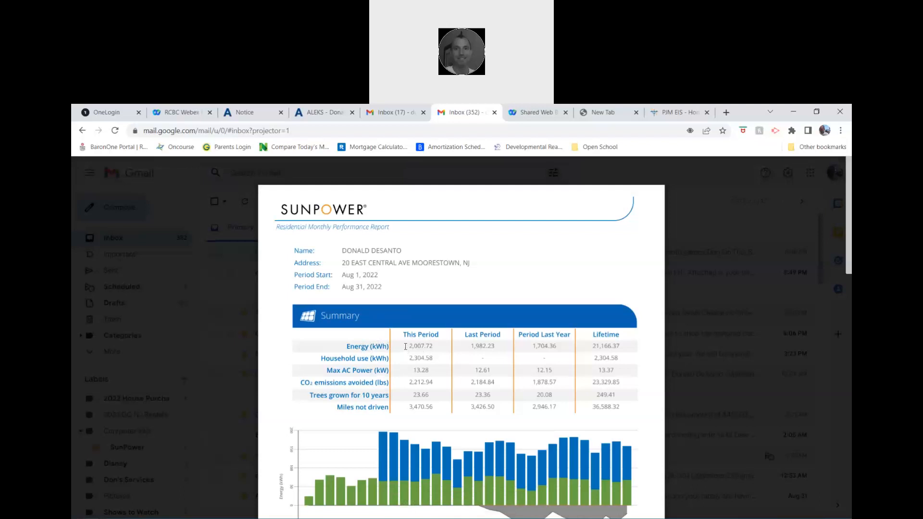
double_click(420, 346)
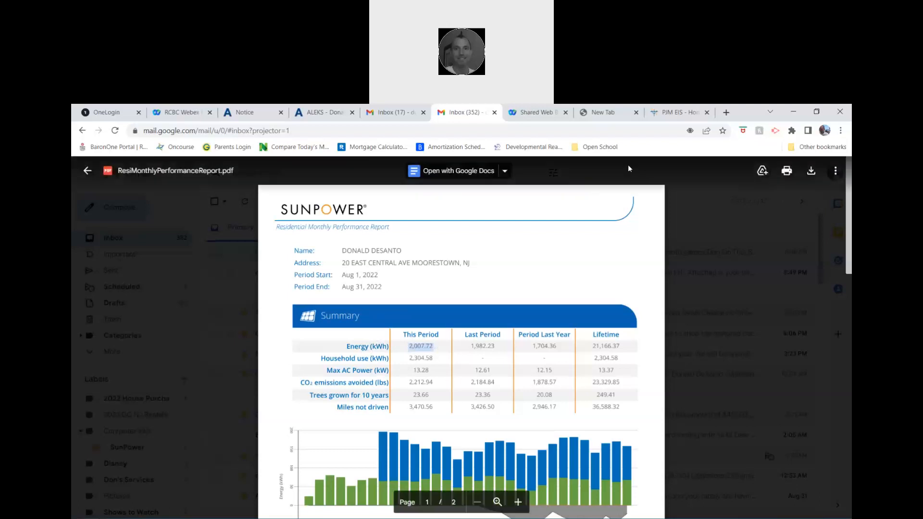
mouse_move(623, 175)
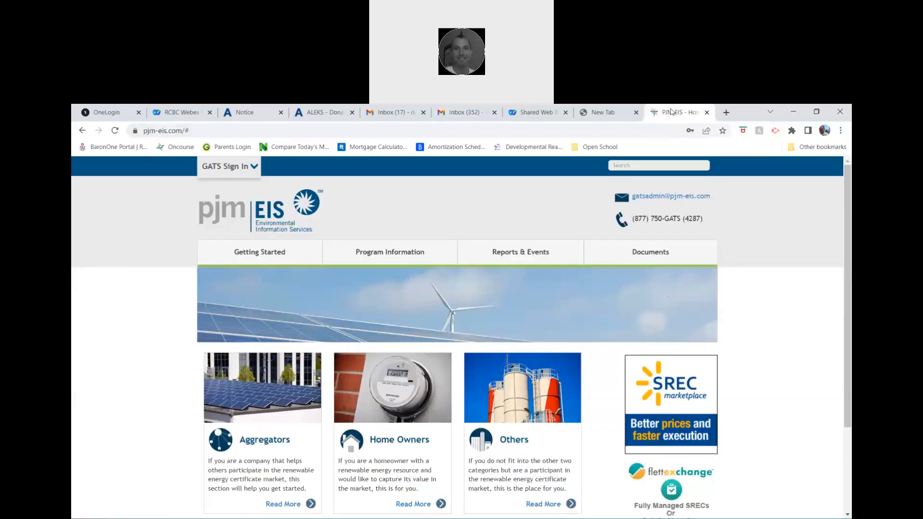
Sign in to PJM EIS GATS and view the DeSanto Solar generator details.
left_click(228, 166)
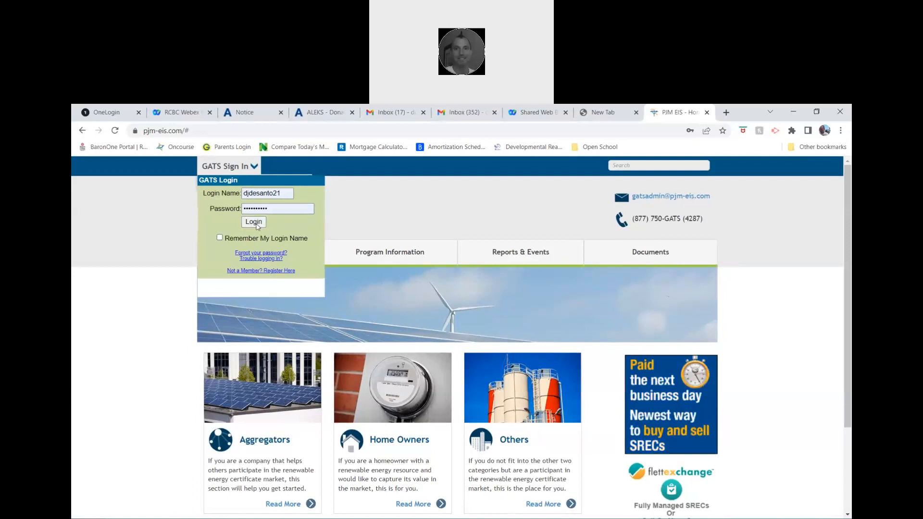
left_click(253, 222)
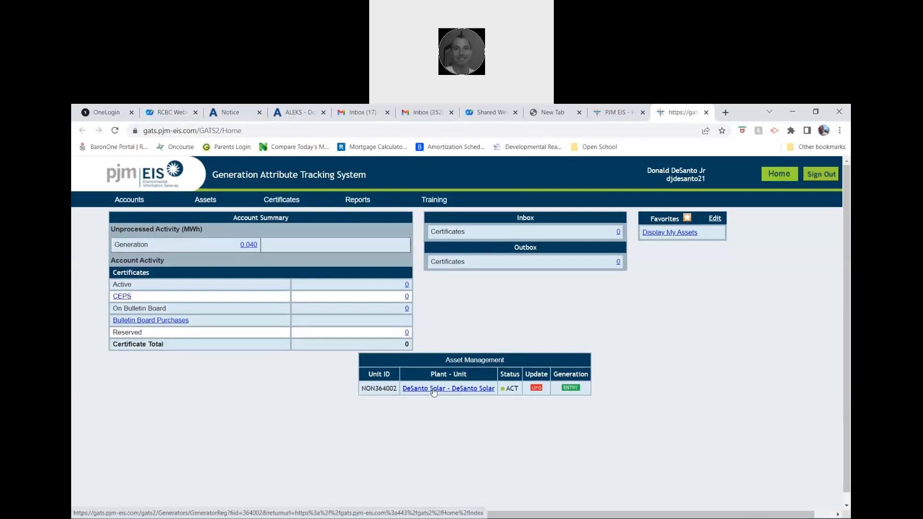
left_click(448, 388)
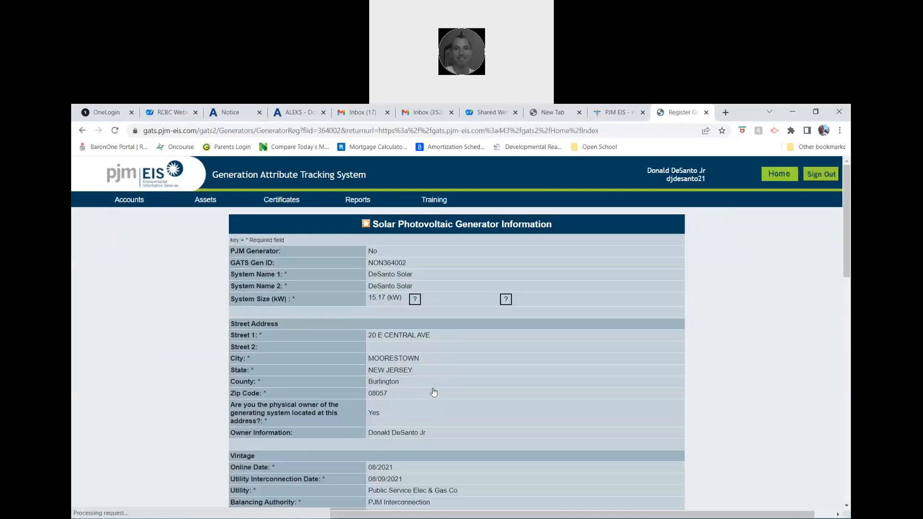
scroll("down", 3)
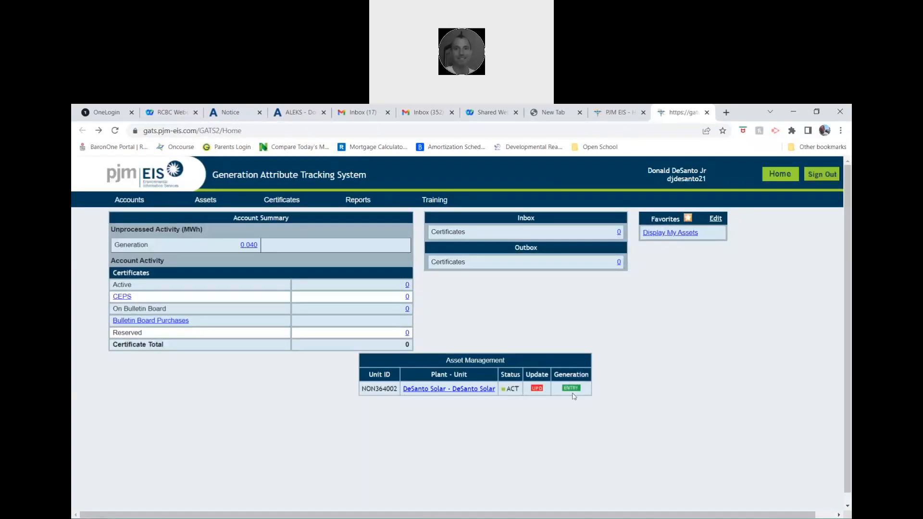
Start a DeSanto Solar generation entry, scroll to Unprocessed Generation, and revisit the SunPower report.
left_click(570, 387)
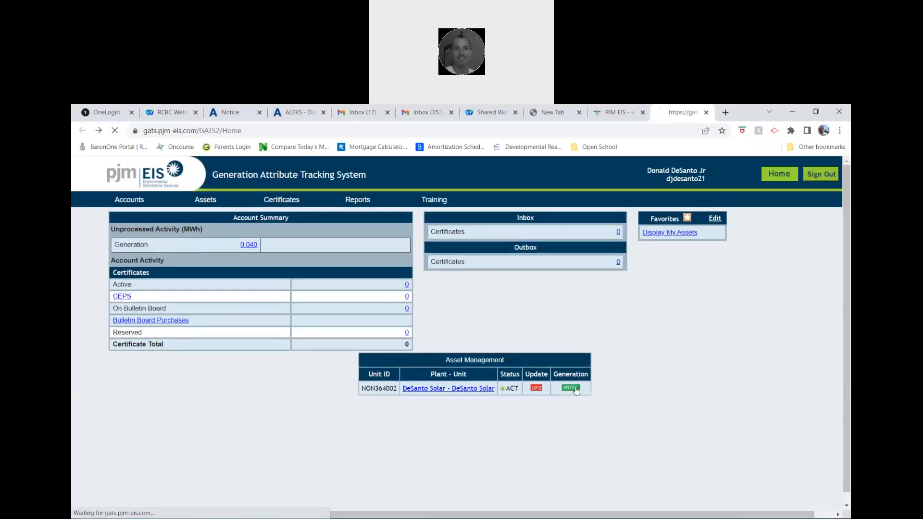
left_click(569, 387)
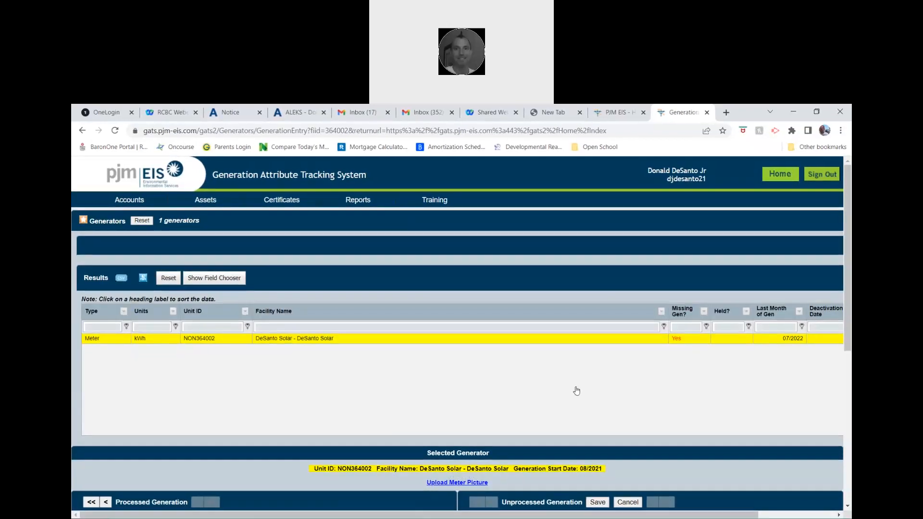
scroll("down", 3)
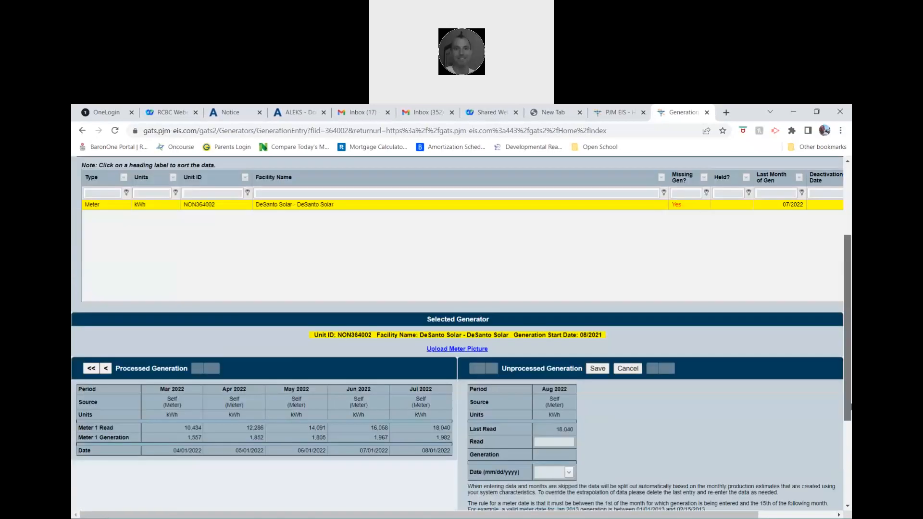
scroll("down", 3)
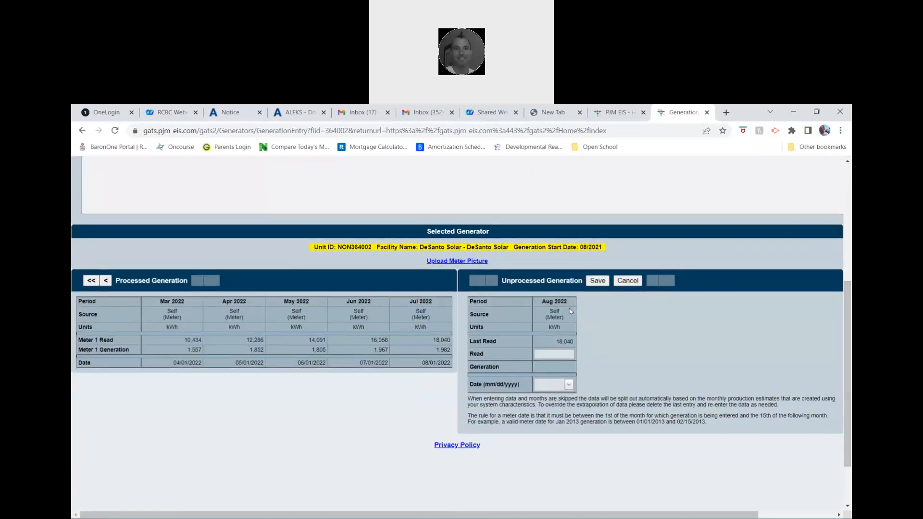
mouse_move(593, 348)
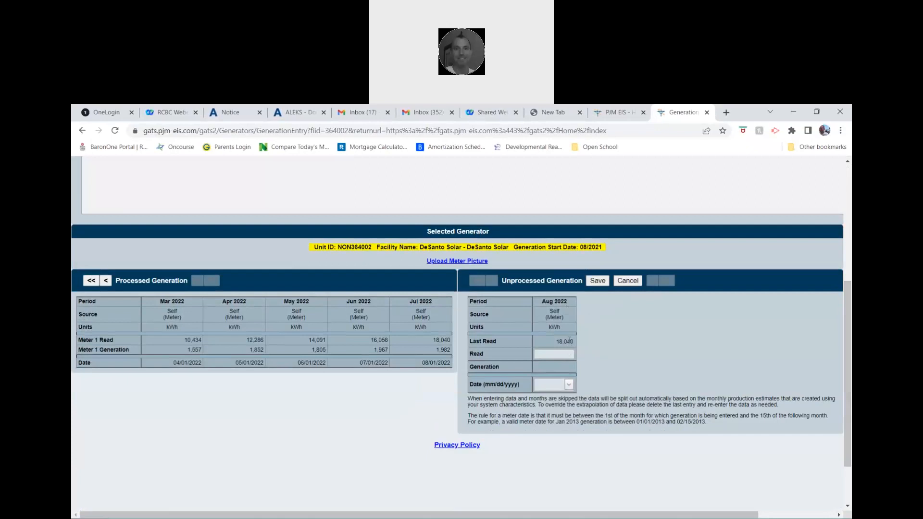
mouse_move(581, 343)
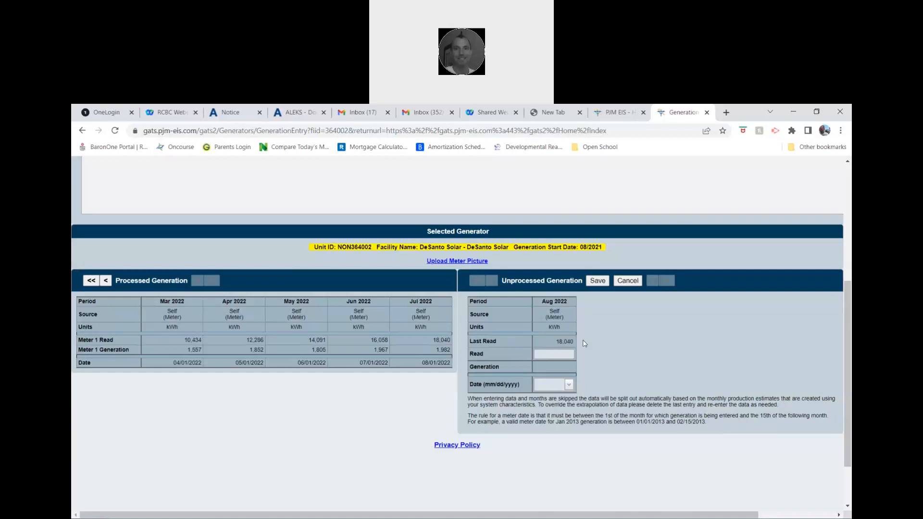
mouse_move(462, 150)
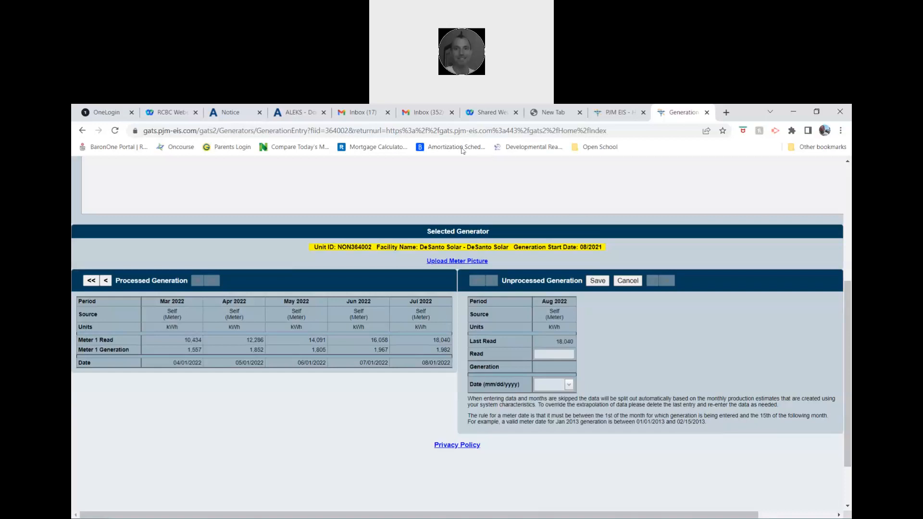
left_click(422, 113)
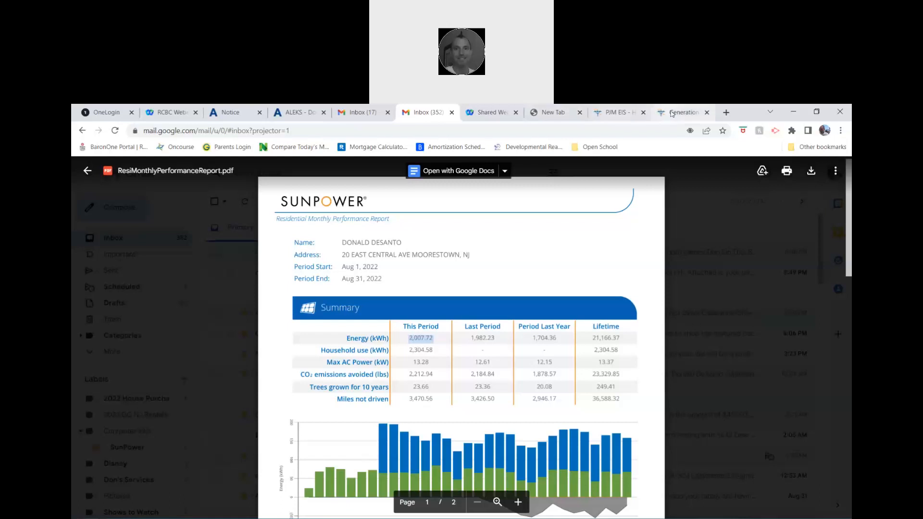
Enter the August 2022 meter read 20,048 with read date September 1, 2022.
left_click(681, 112)
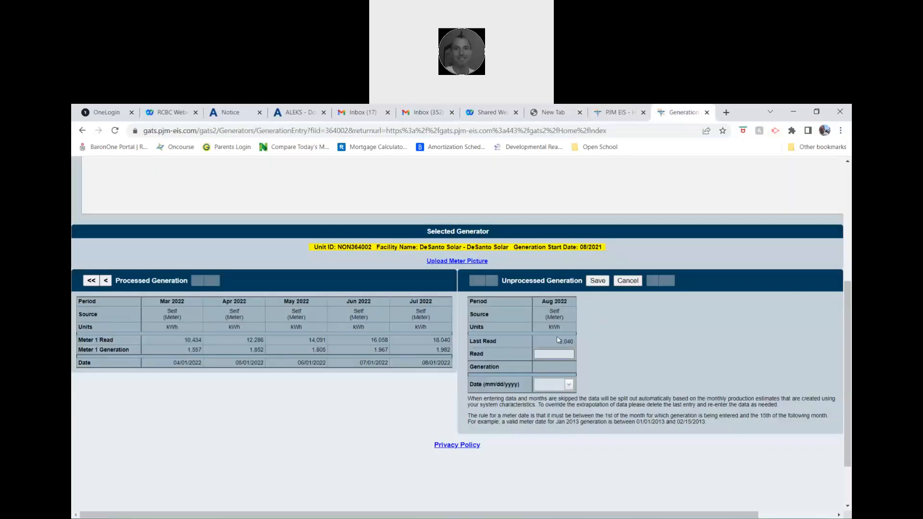
left_click(553, 354)
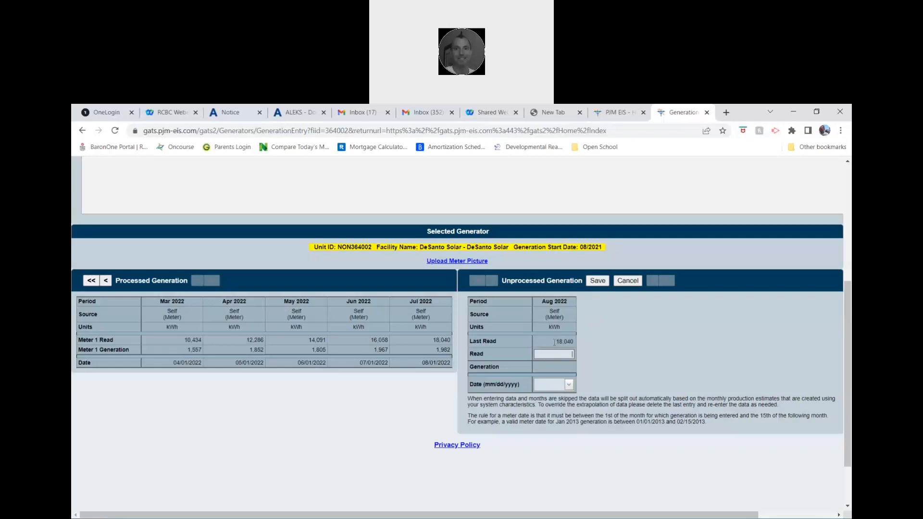
type("20048")
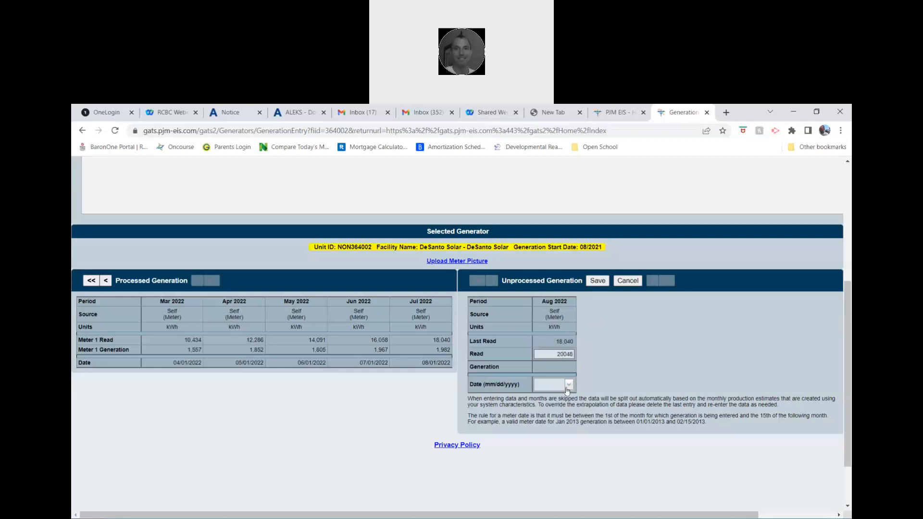
left_click(567, 384)
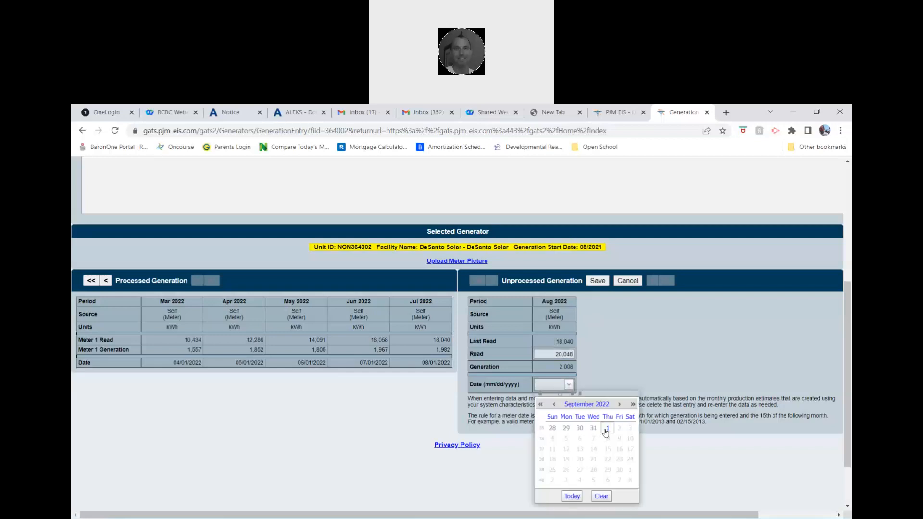
left_click(606, 427)
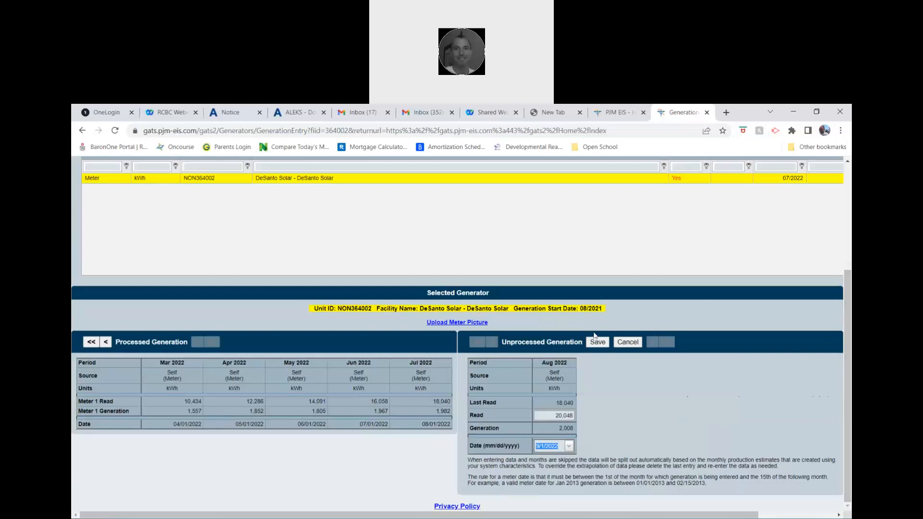
mouse_move(575, 432)
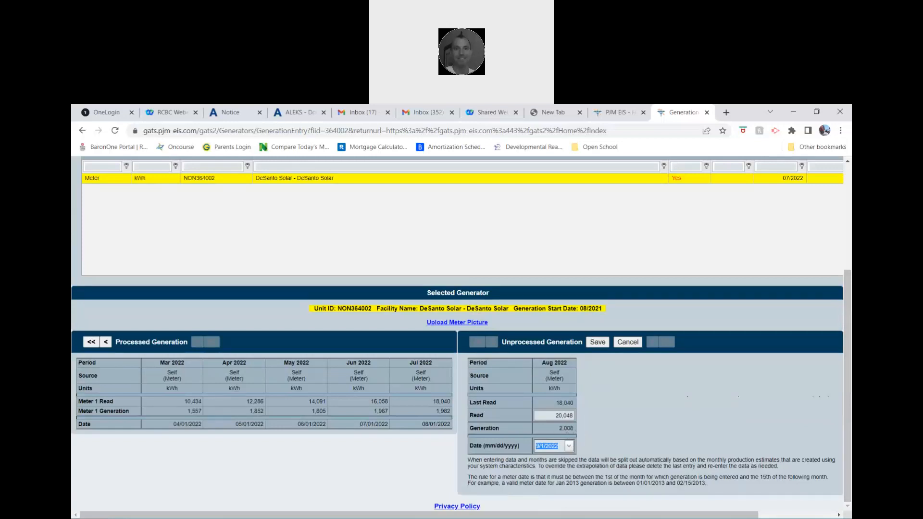
mouse_move(553, 153)
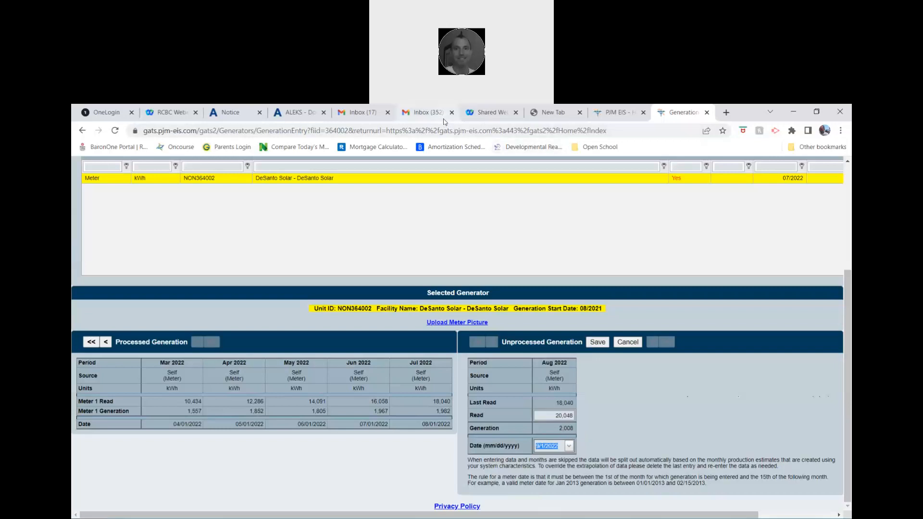
Recheck the SunPower figures, then save the August 2022 entry and confirm.
left_click(425, 112)
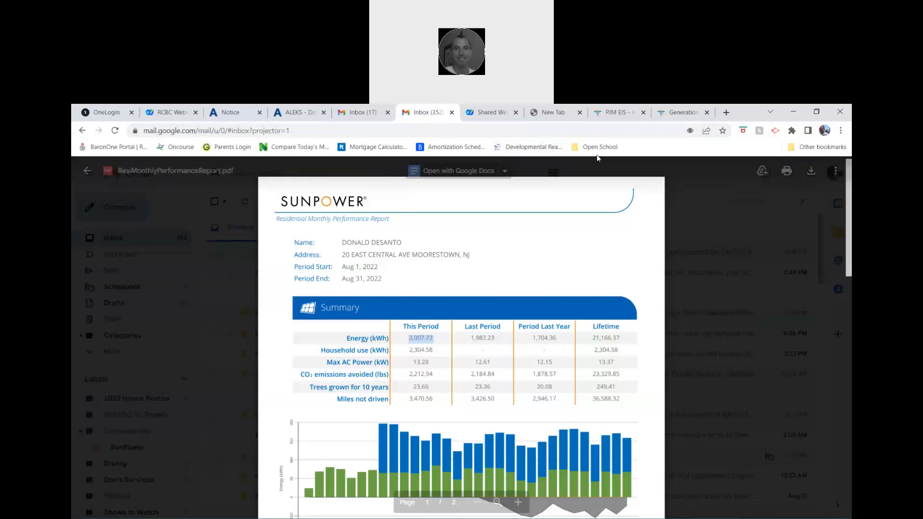
left_click(682, 112)
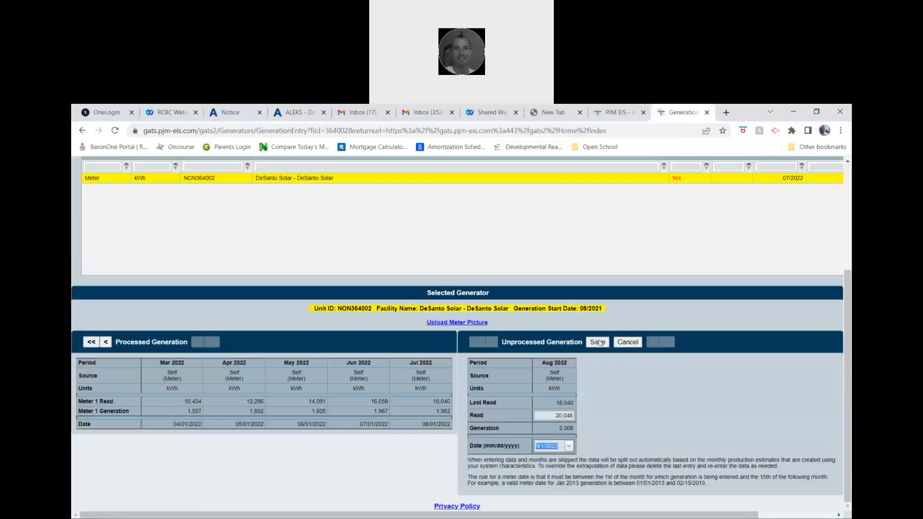
left_click(597, 341)
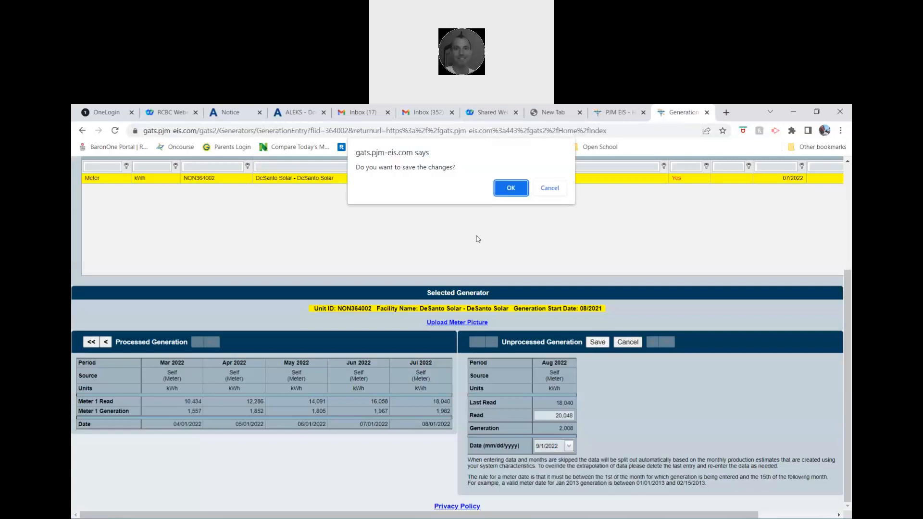
left_click(510, 188)
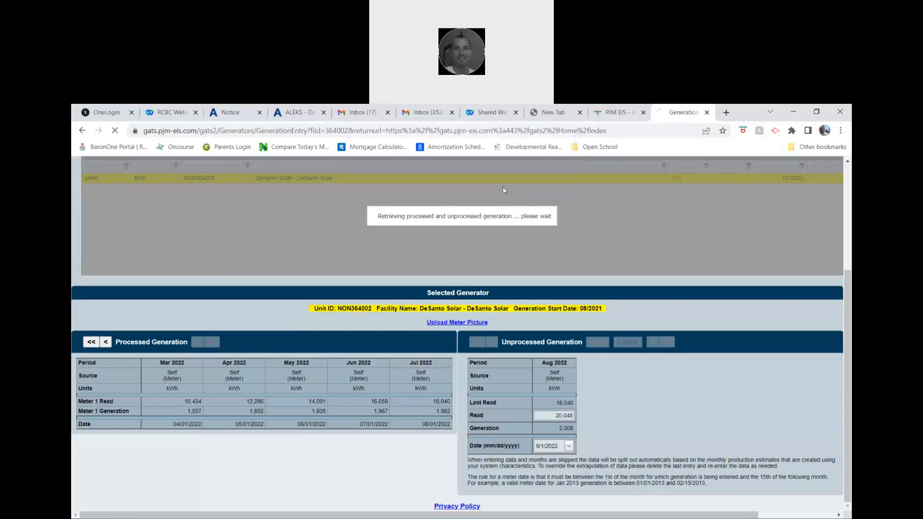